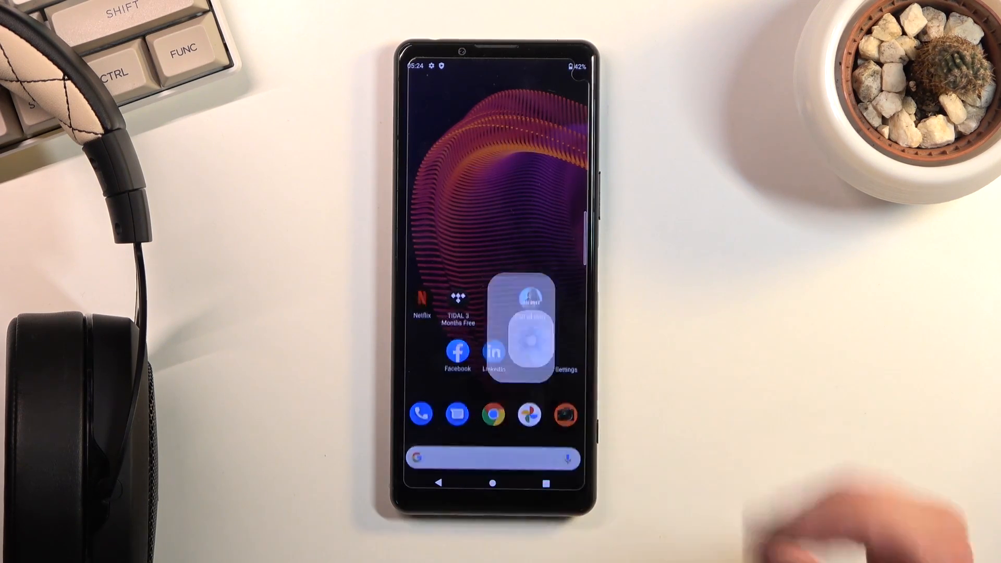
Go into the System section of Settings.
{"action": "left_click", "coordinate": [563, 367]}
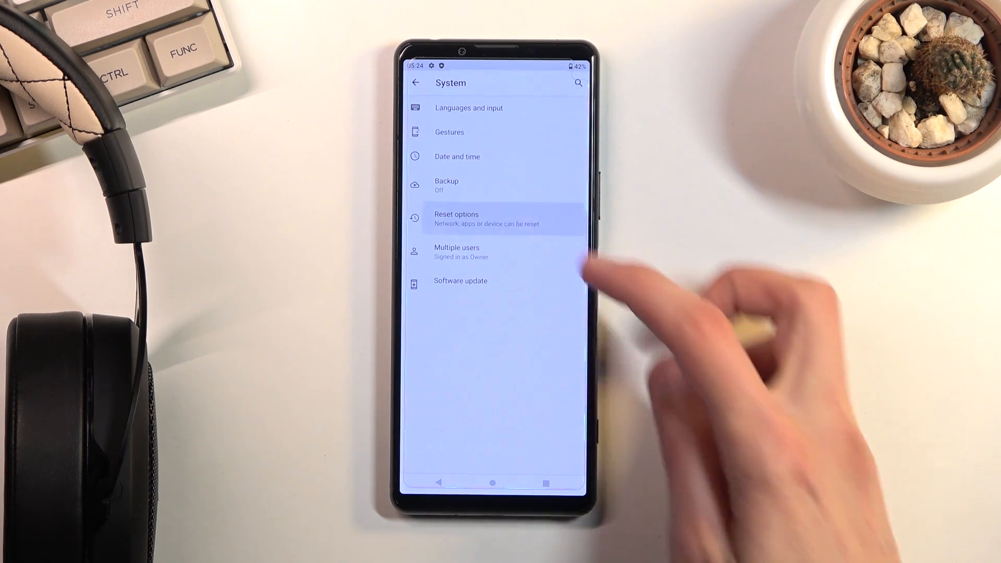
Choose Reset options, then erase all data and confirm the factory reset.
{"action": "left_click", "coordinate": [456, 218]}
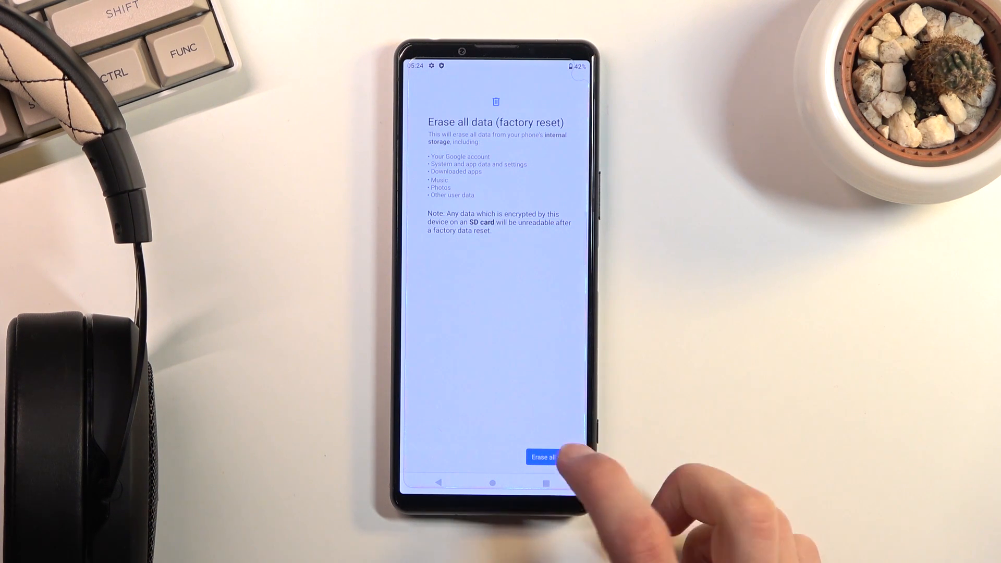
{"action": "left_click", "coordinate": [543, 456]}
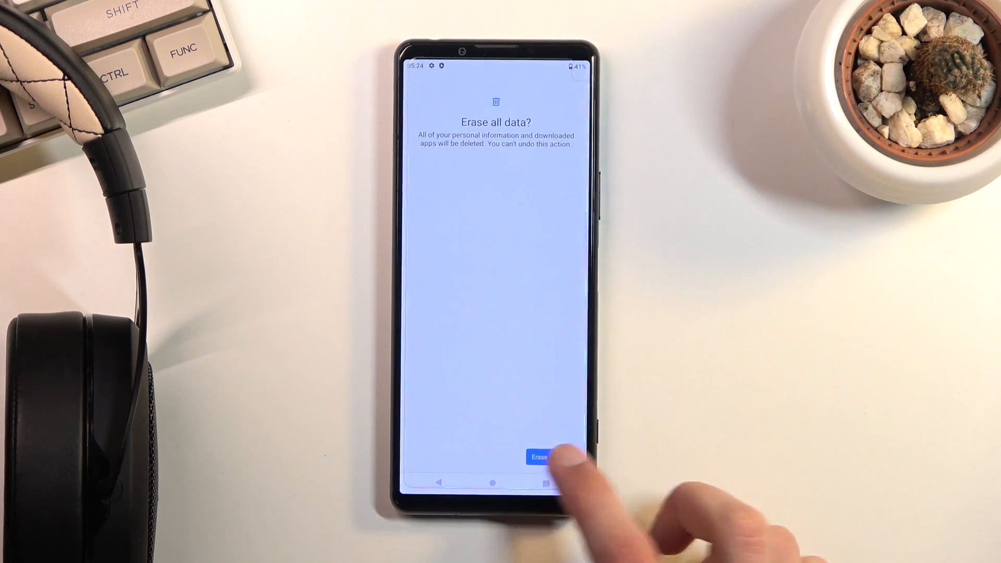
{"action": "left_click", "coordinate": [538, 457]}
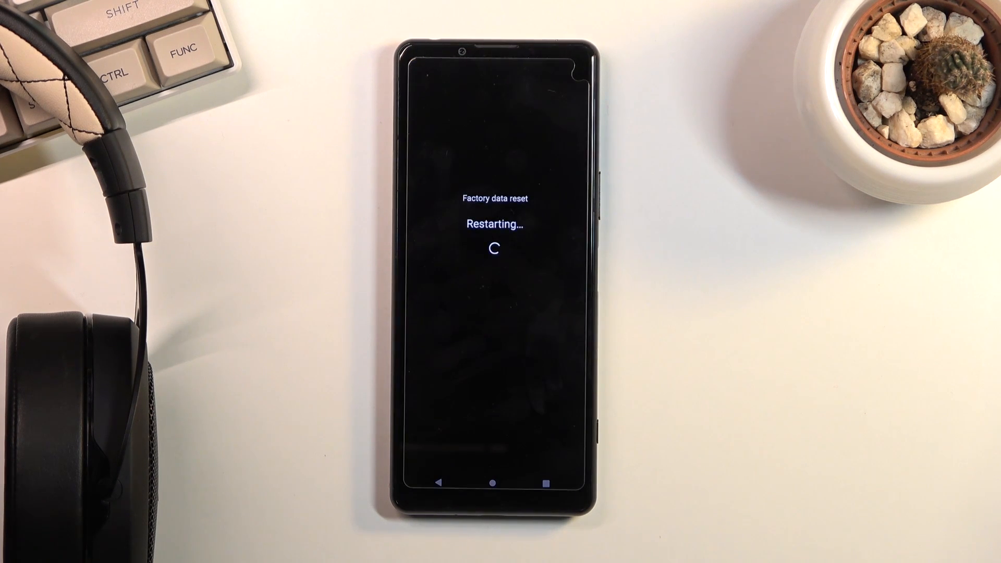